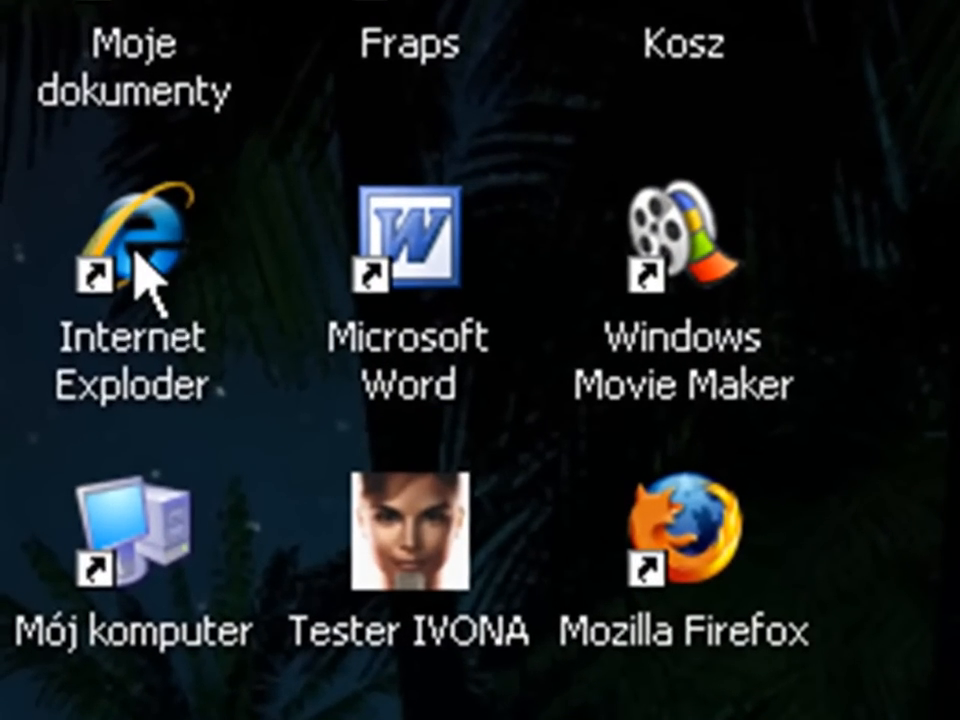
- Launch Internet Explorer from its desktop shortcut
left_click(137, 240)
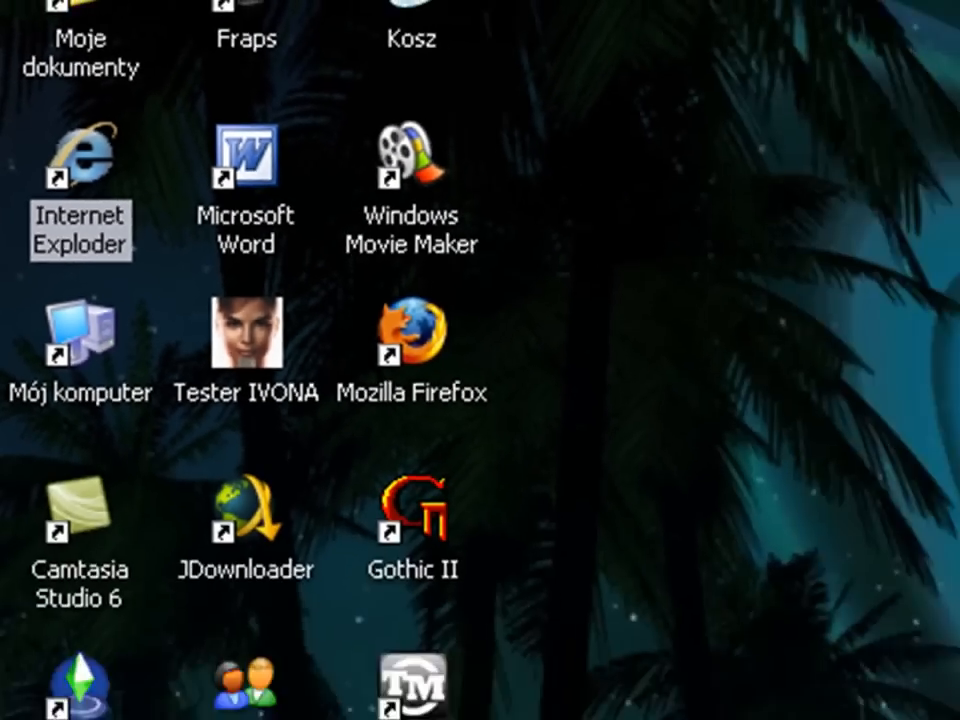
double_click(80, 160)
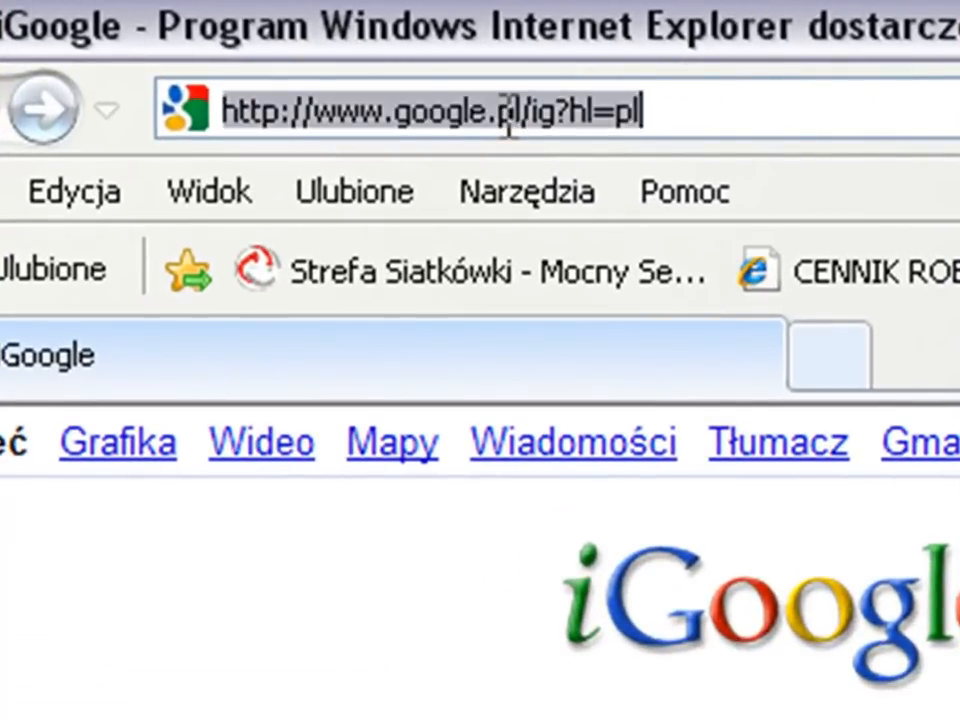
- Load the dbv.pl free-website page by entering dbv.pl as the address
type("dbv.pl/")
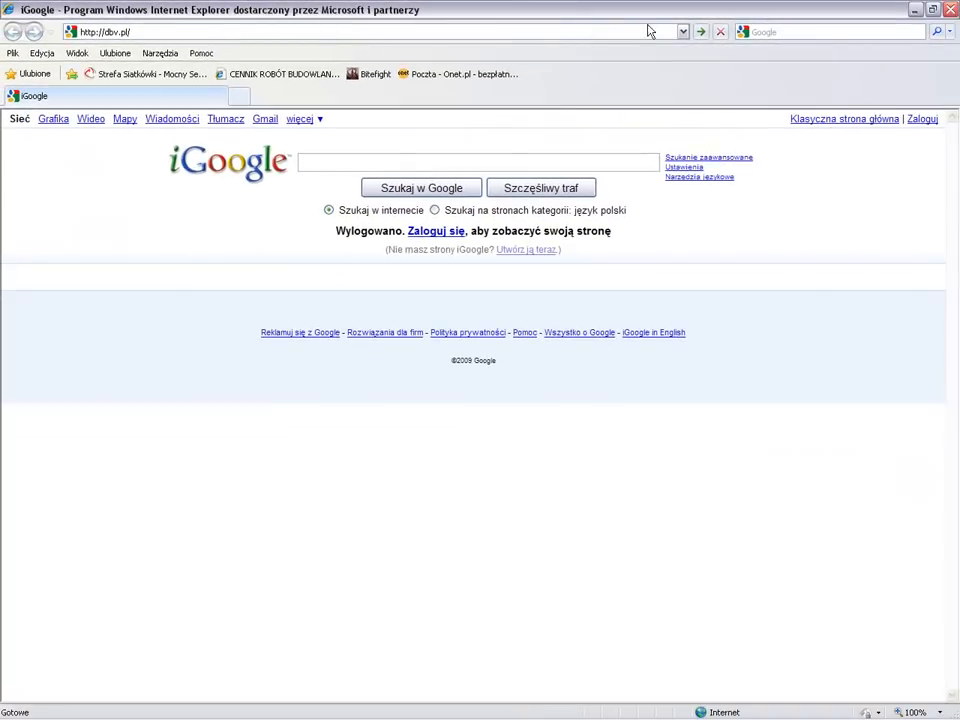
left_click(701, 31)
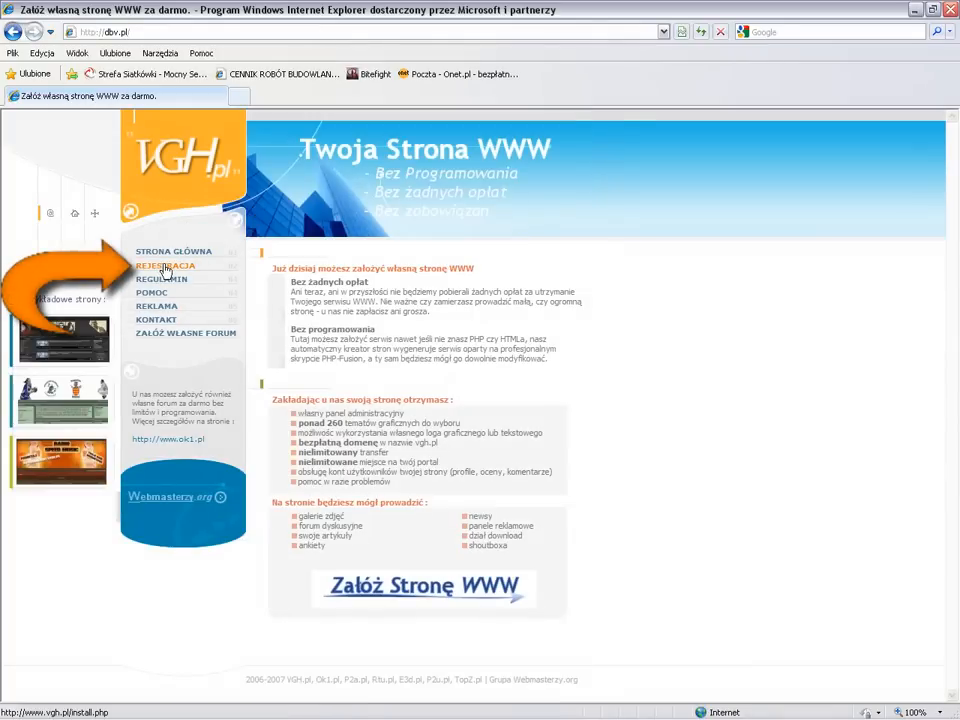
- Open the REJESTRACJA form and fill it with placeholders like twojanazwa and twójlogin
left_click(165, 265)
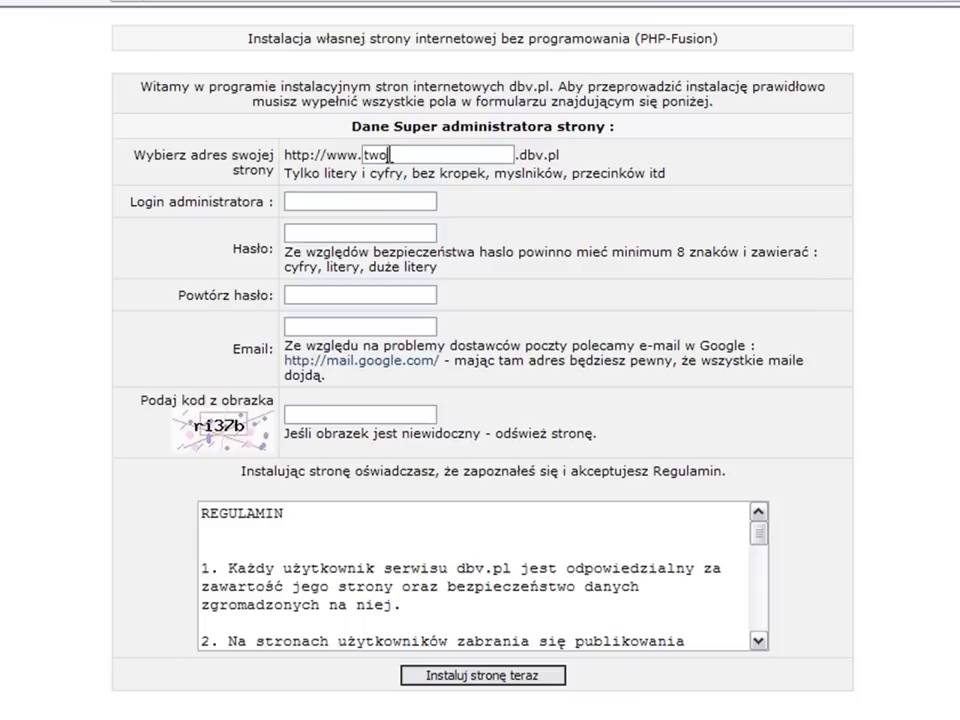
type("jana")
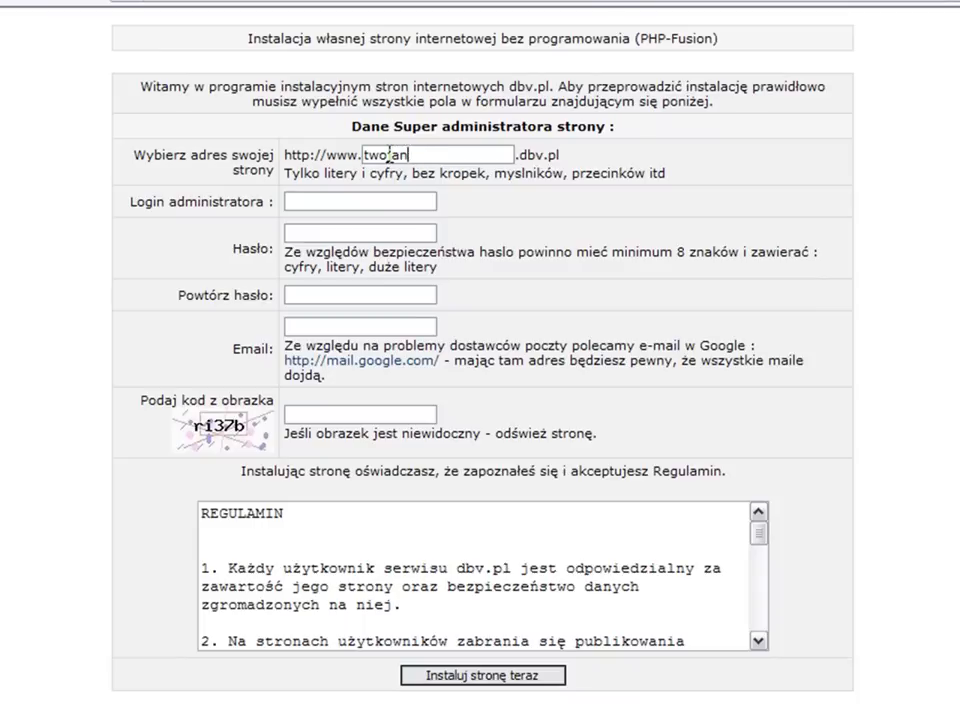
type("nazwa")
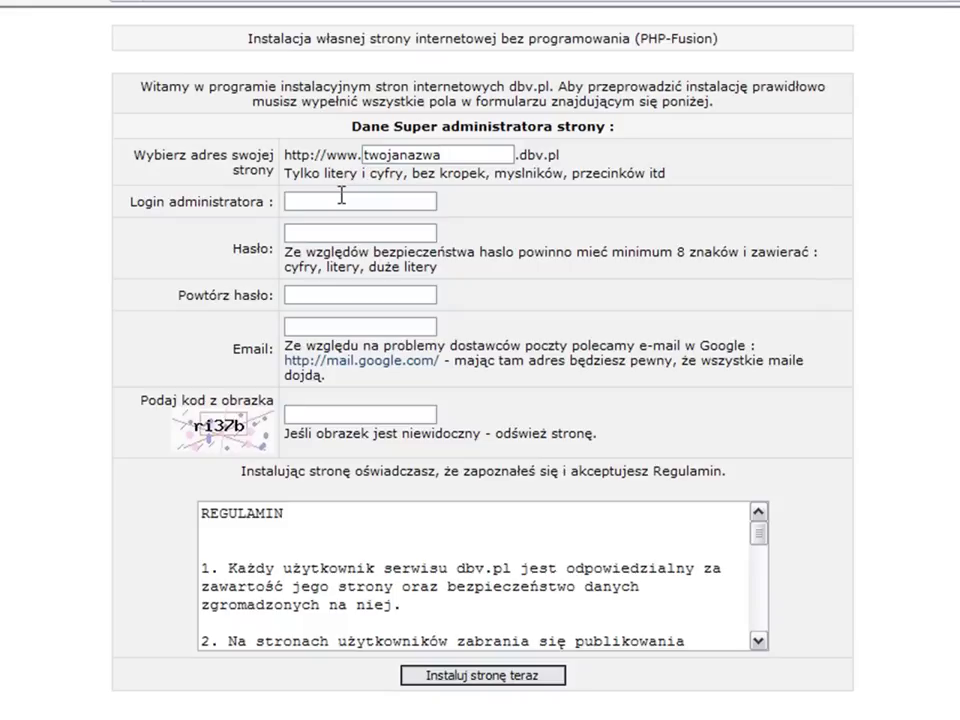
type("twójlogin")
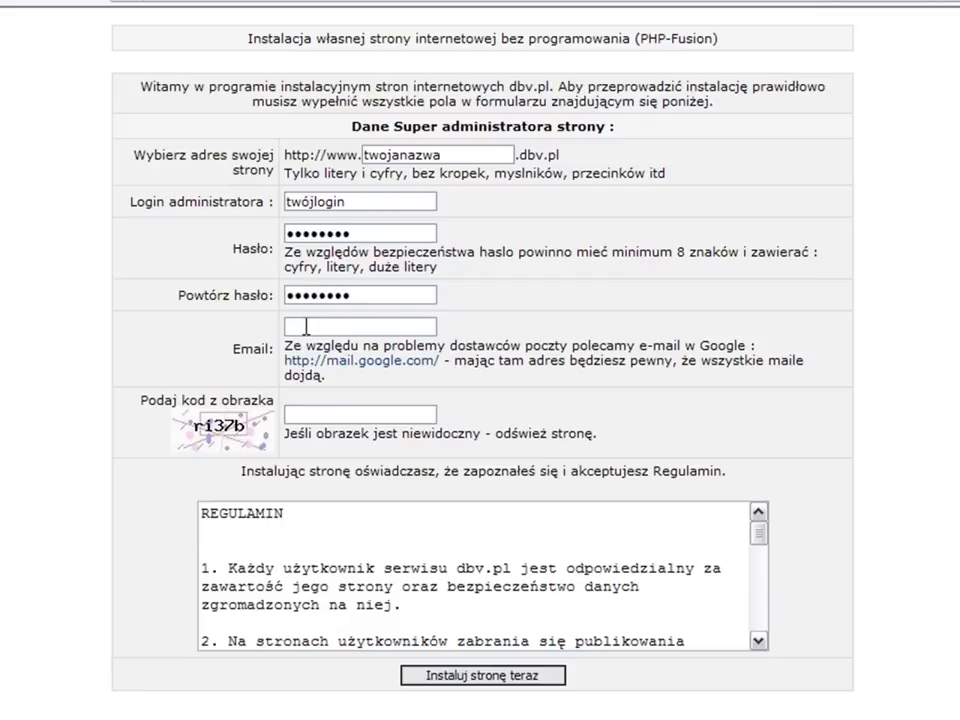
type("twój e-mail")
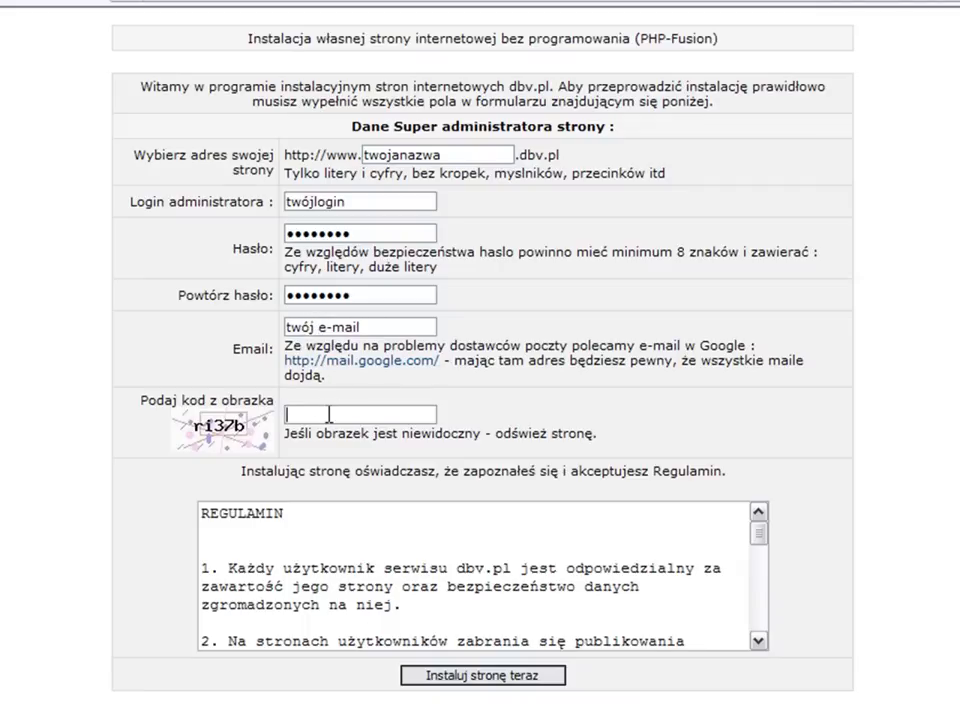
type("kod")
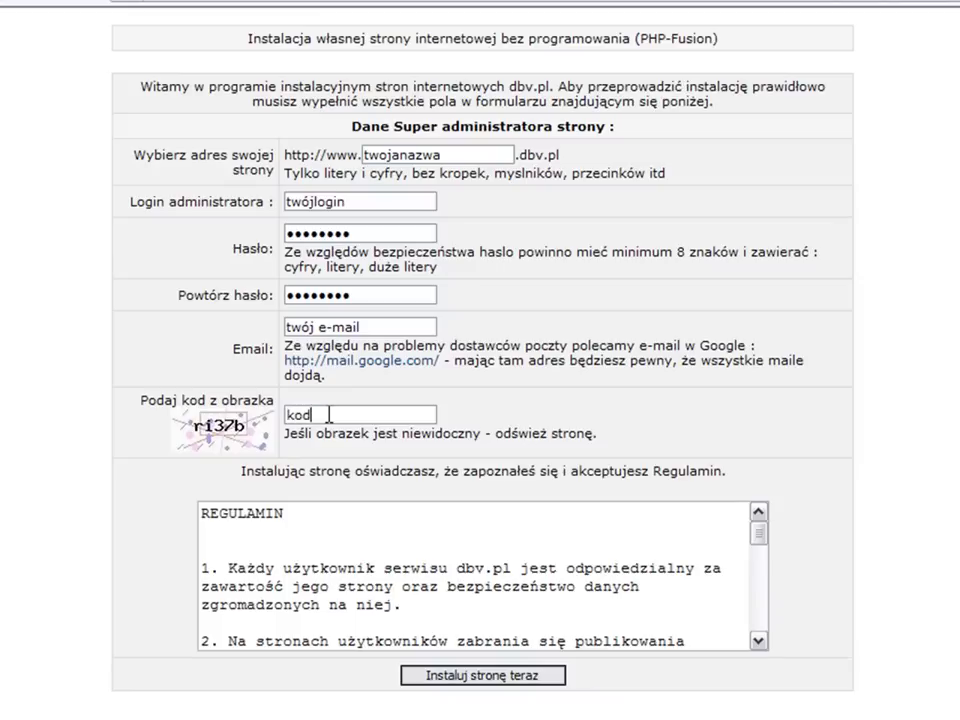
type("z obrazka")
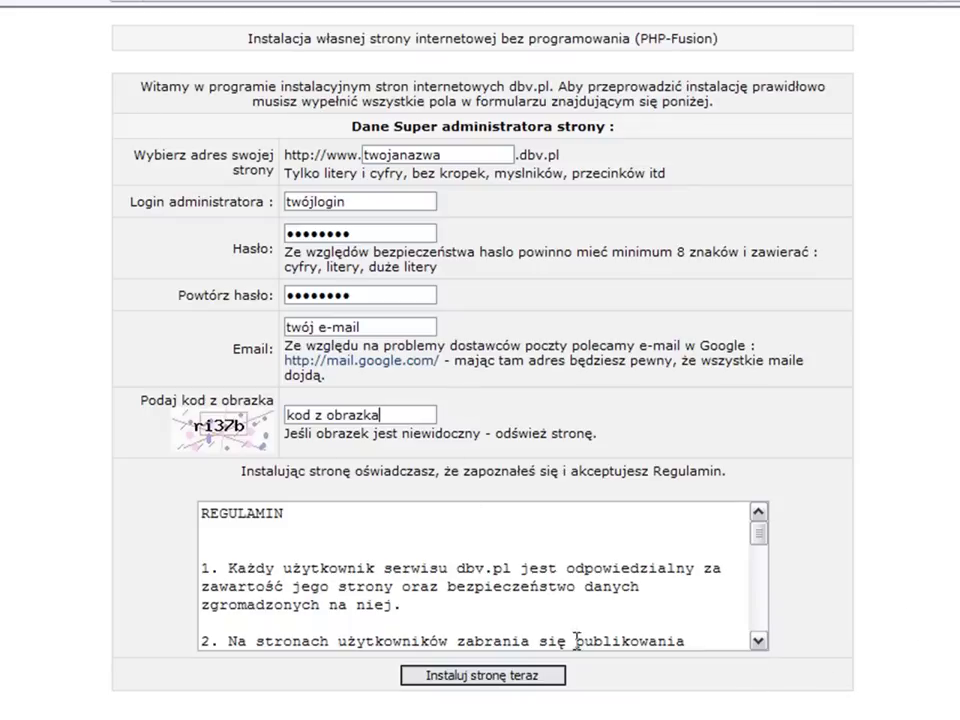
mouse_move(198, 518)
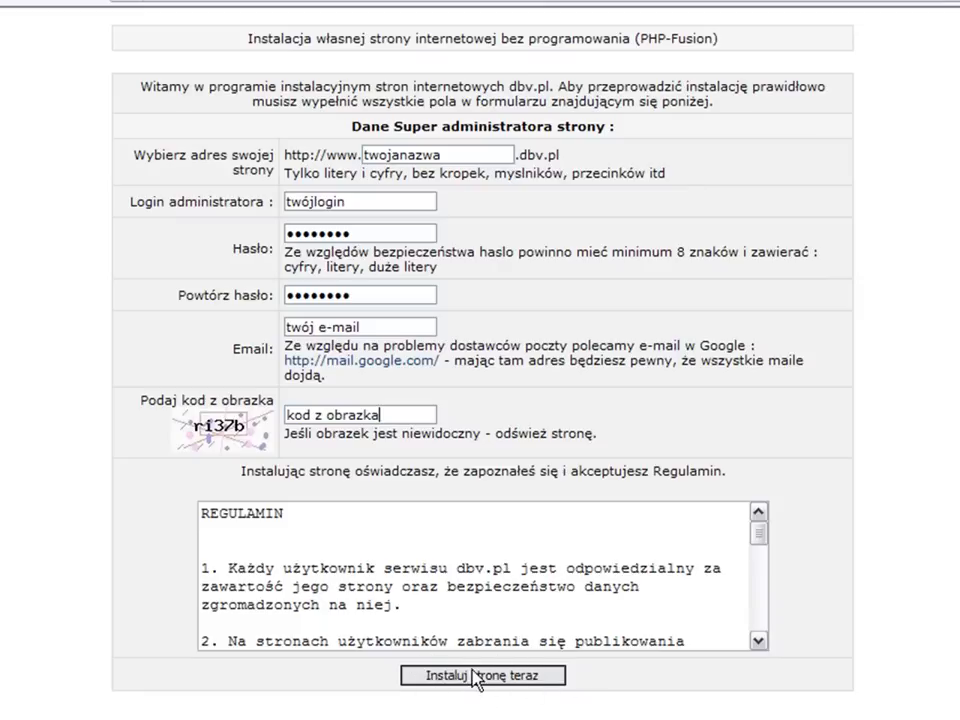
mouse_move(477, 149)
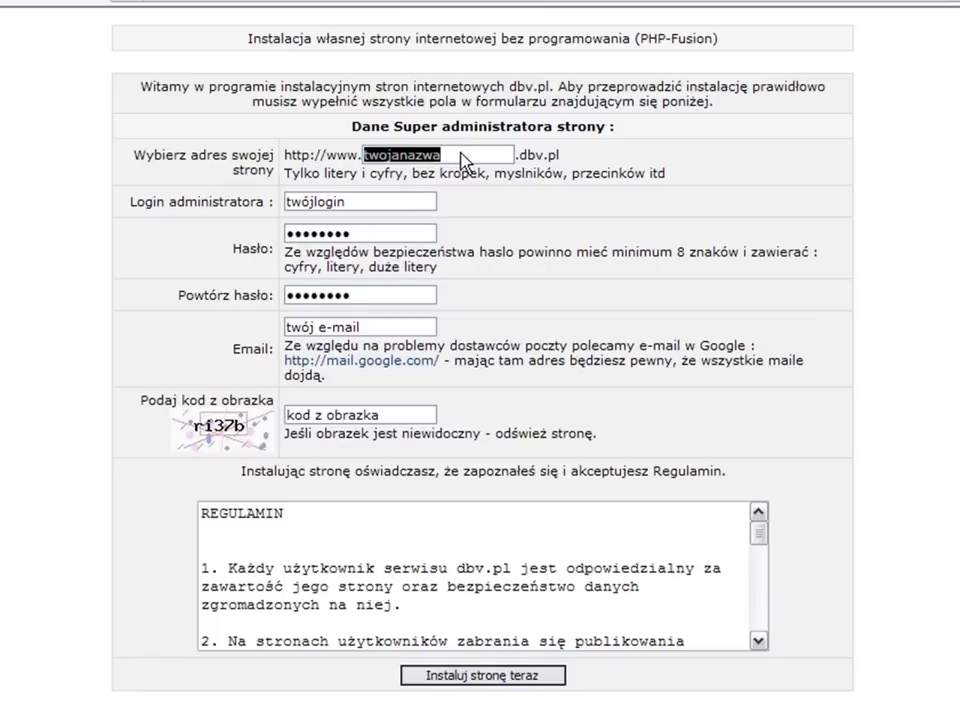
- Enter formula1start as the new site's address
type("f")
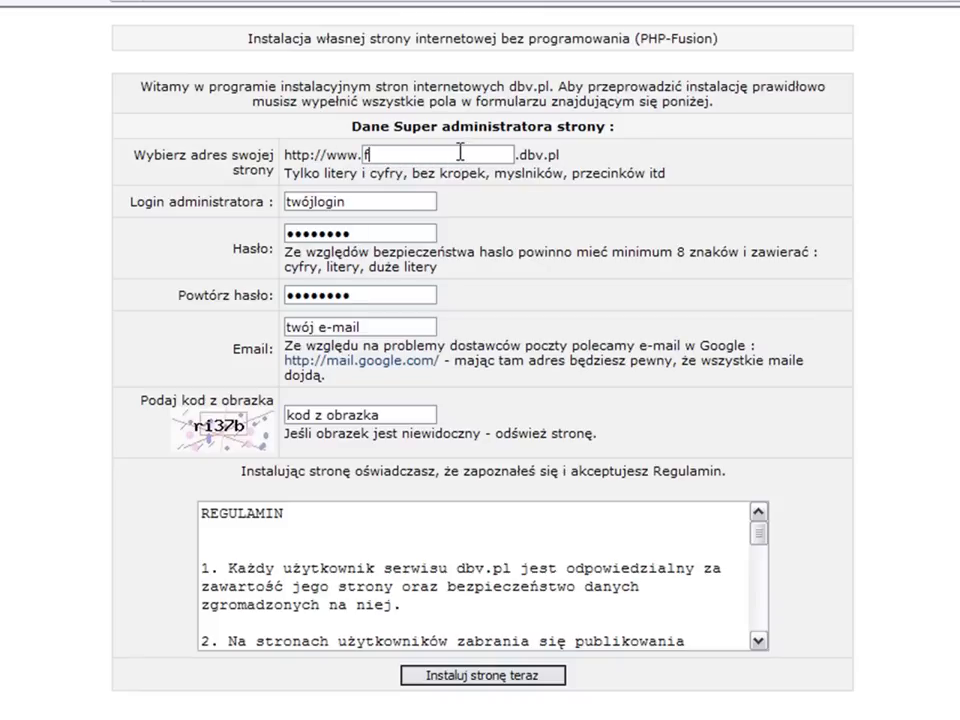
type("ormul")
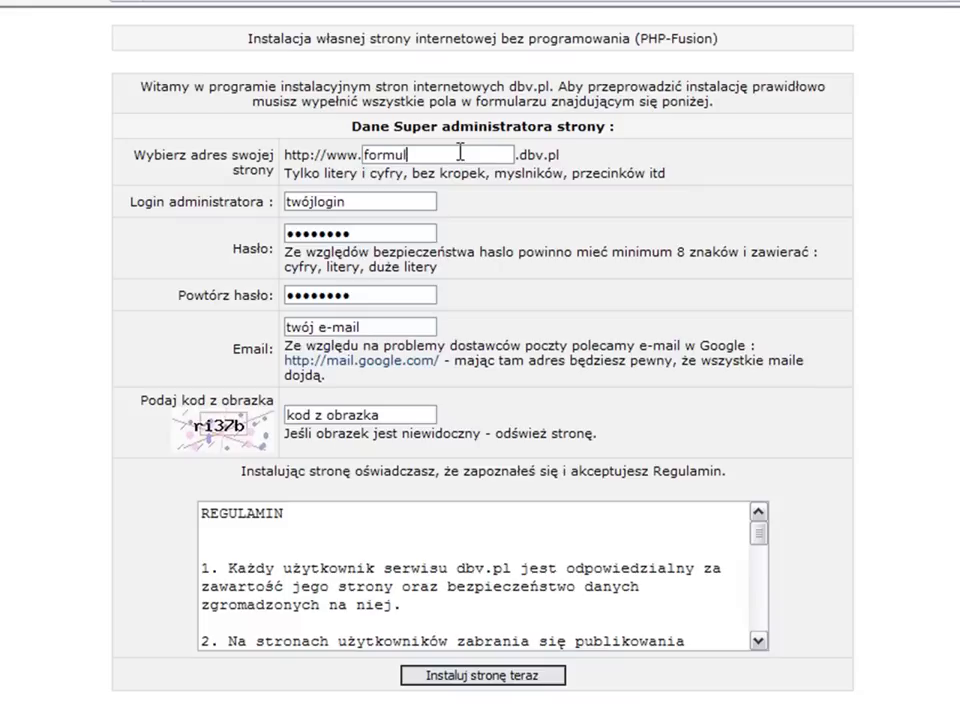
type("a1")
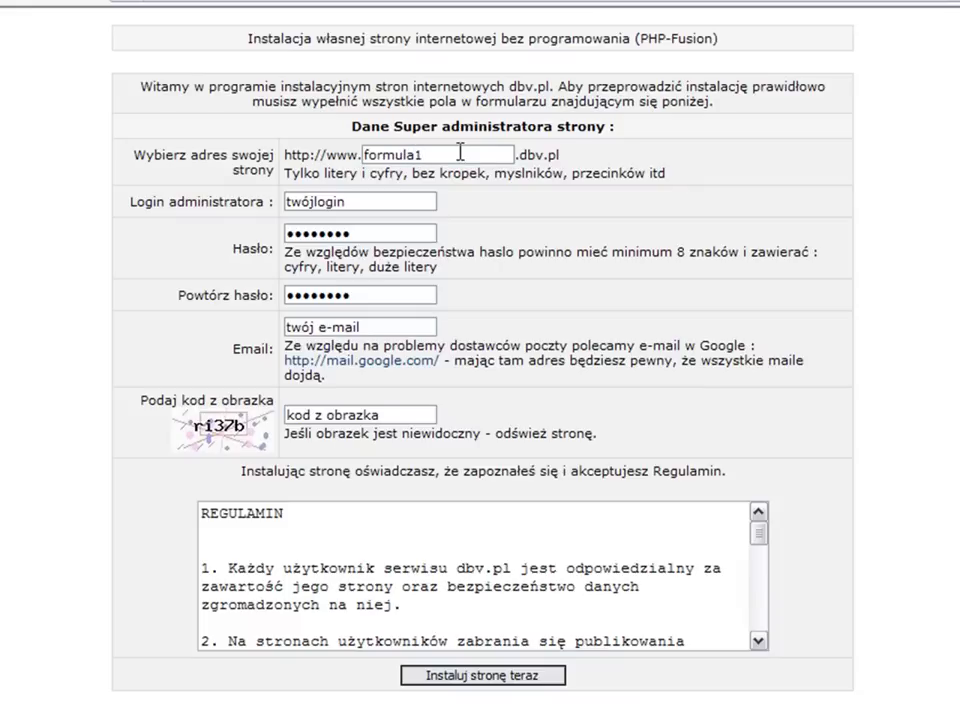
type("start")
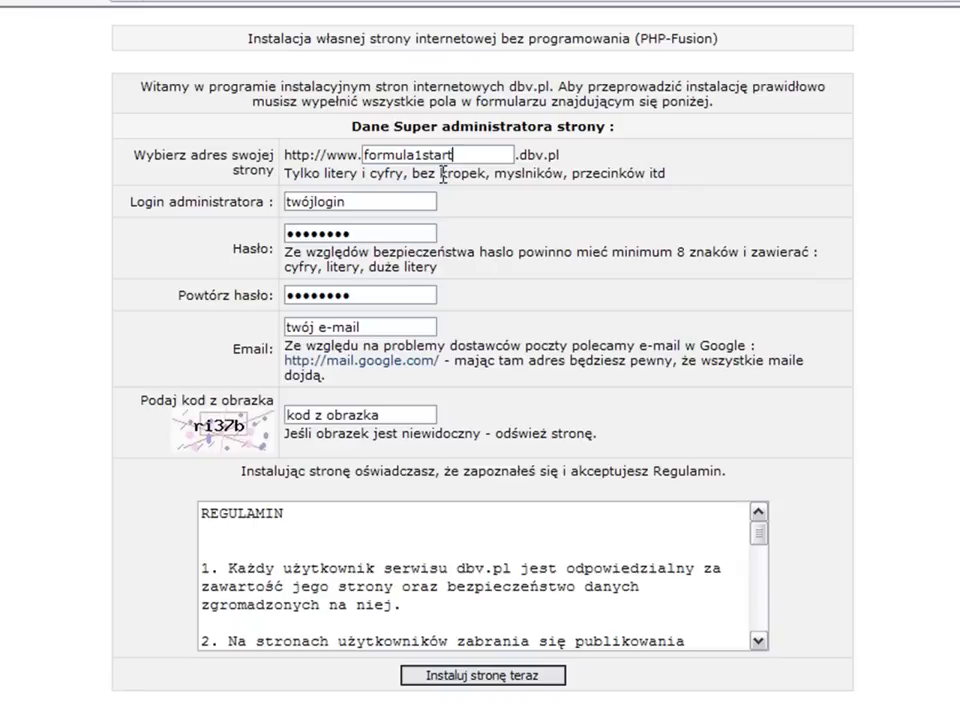
- Enter admin login kubicar, password, e-mail and image code, then install the site
double_click(335, 201)
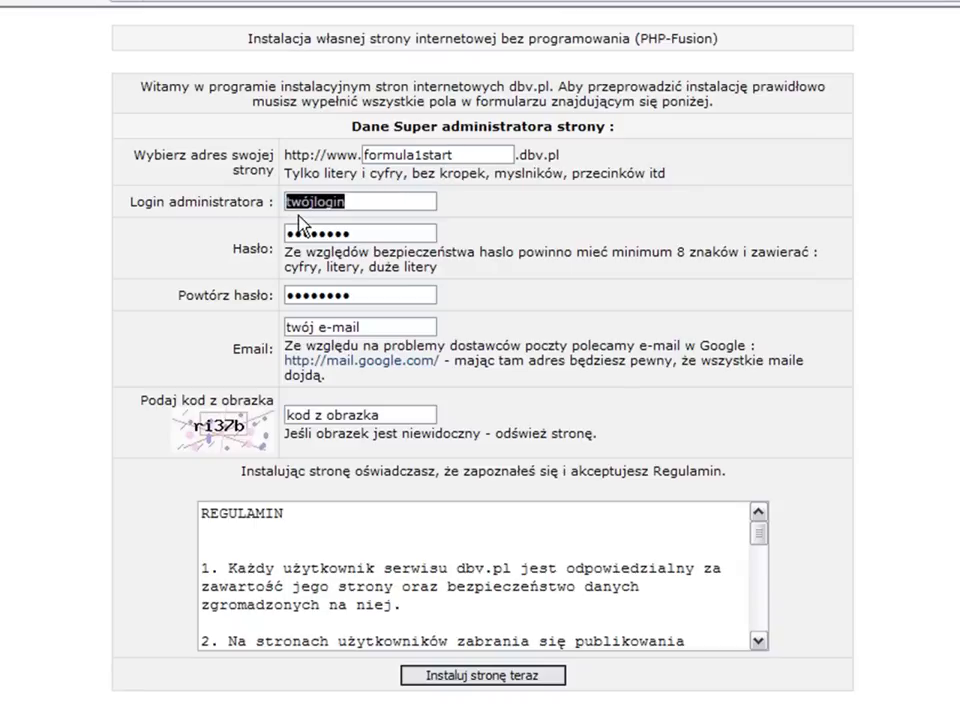
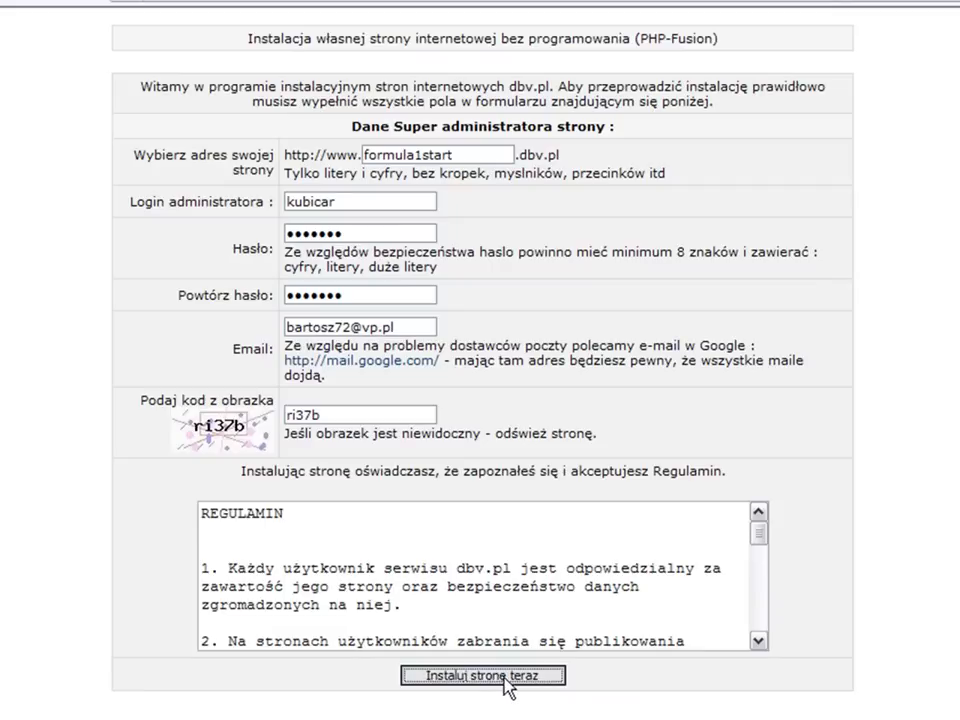
left_click(483, 675)
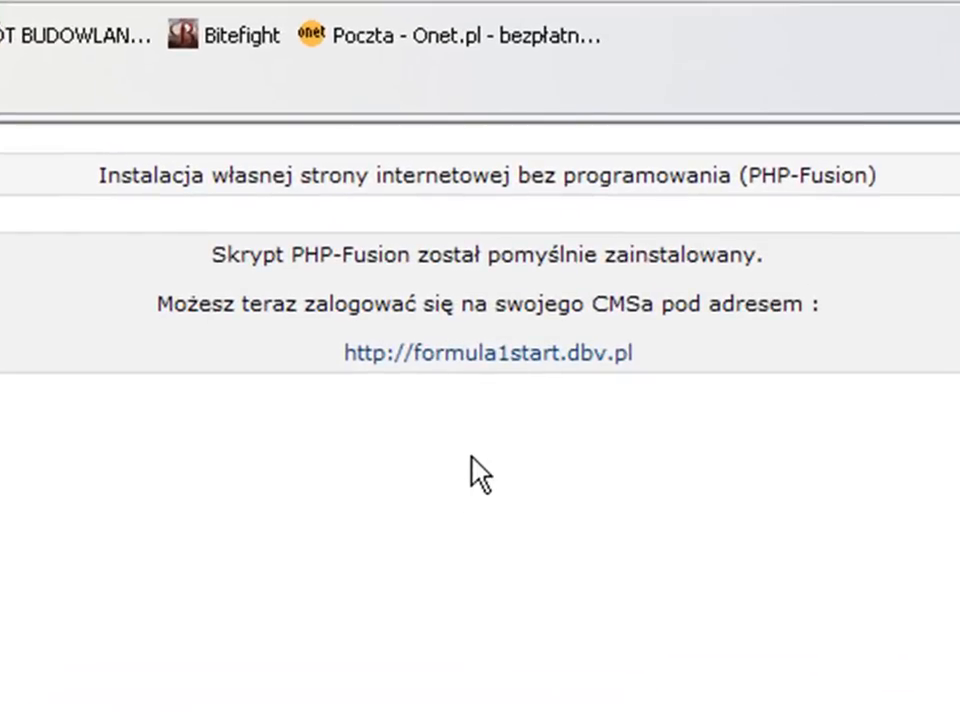
mouse_move(543, 360)
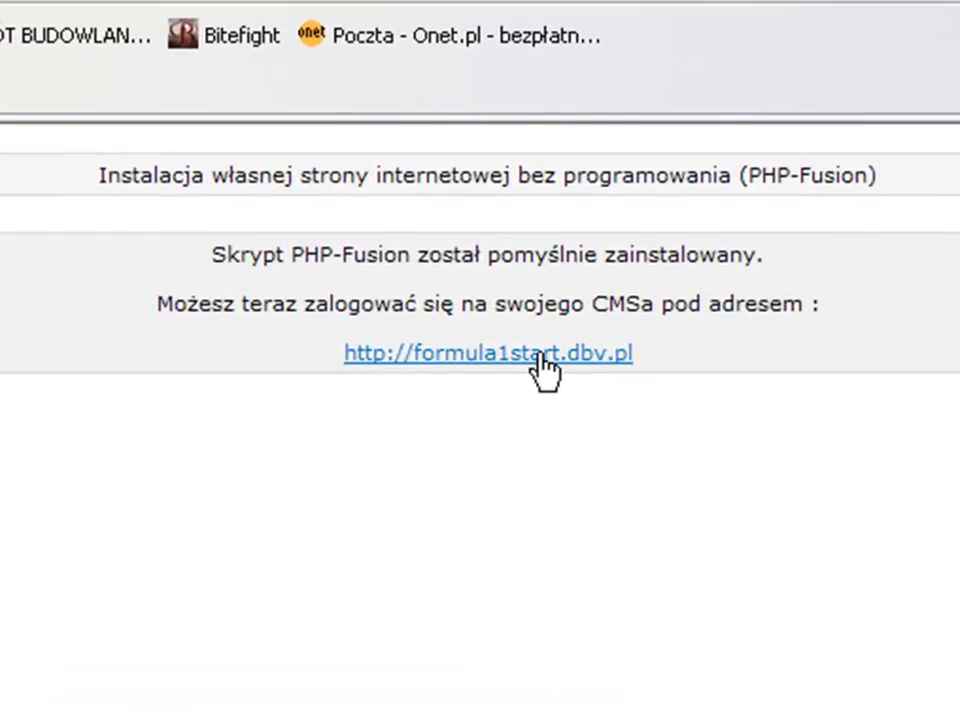
left_click(488, 353)
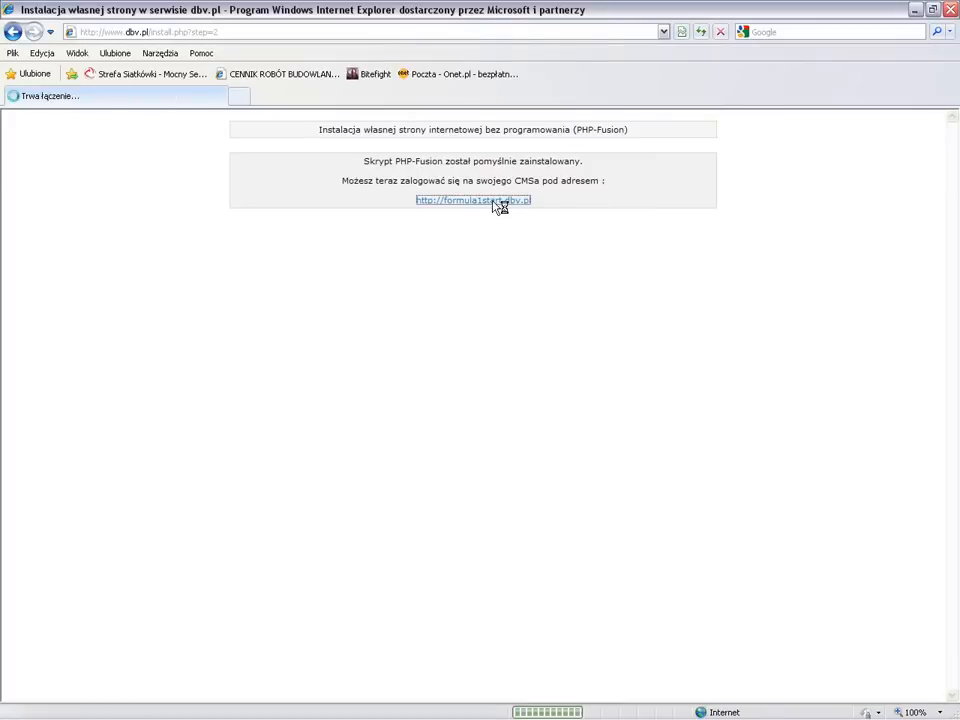
left_click(472, 200)
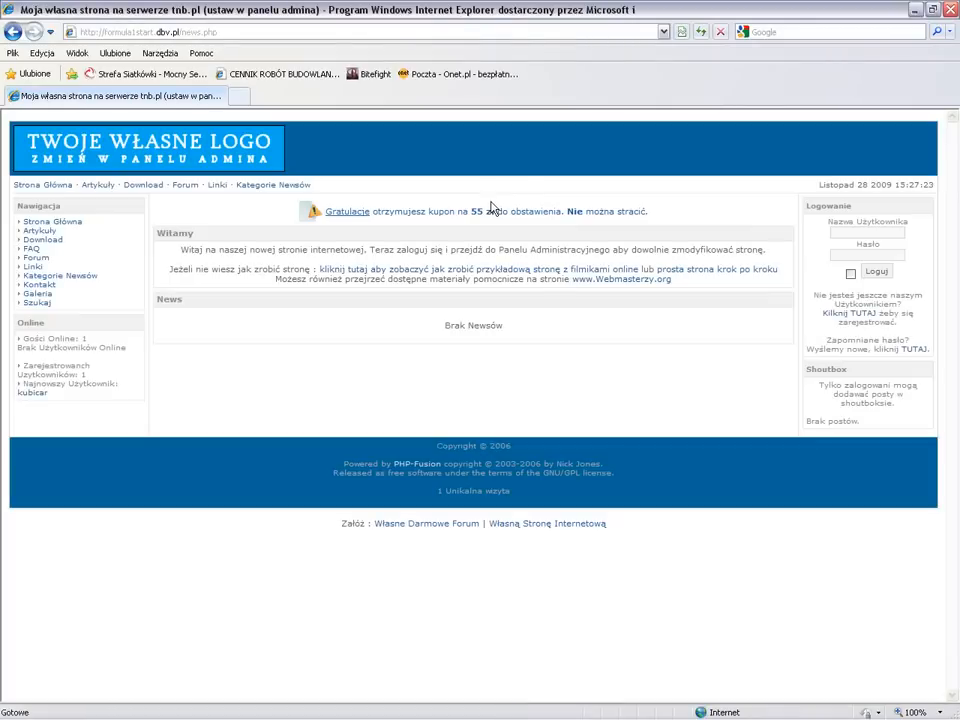
mouse_move(545, 275)
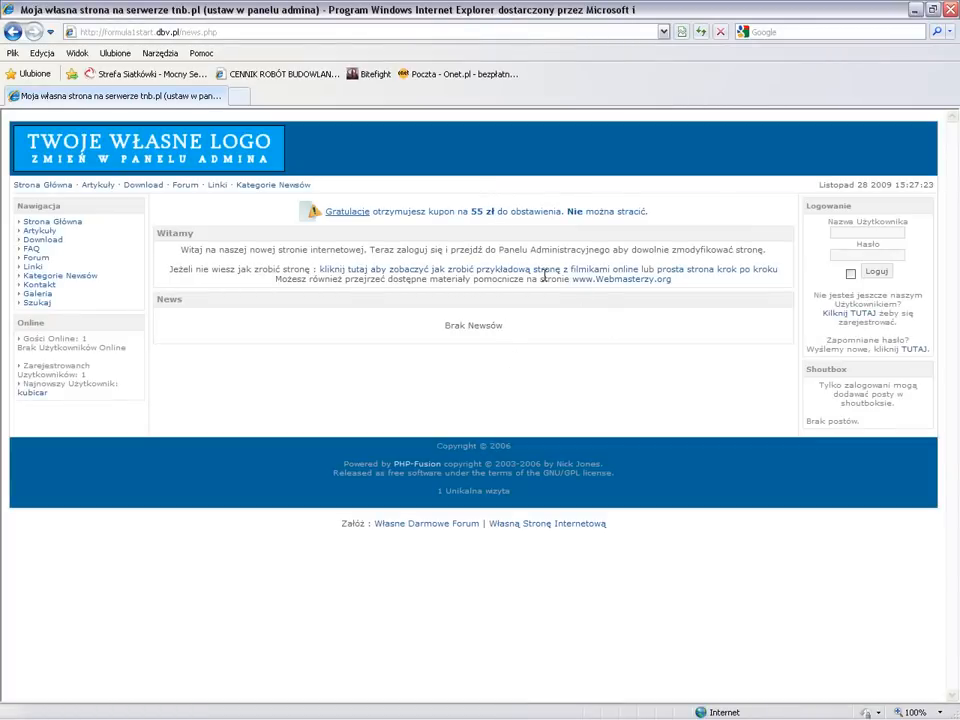
mouse_move(457, 344)
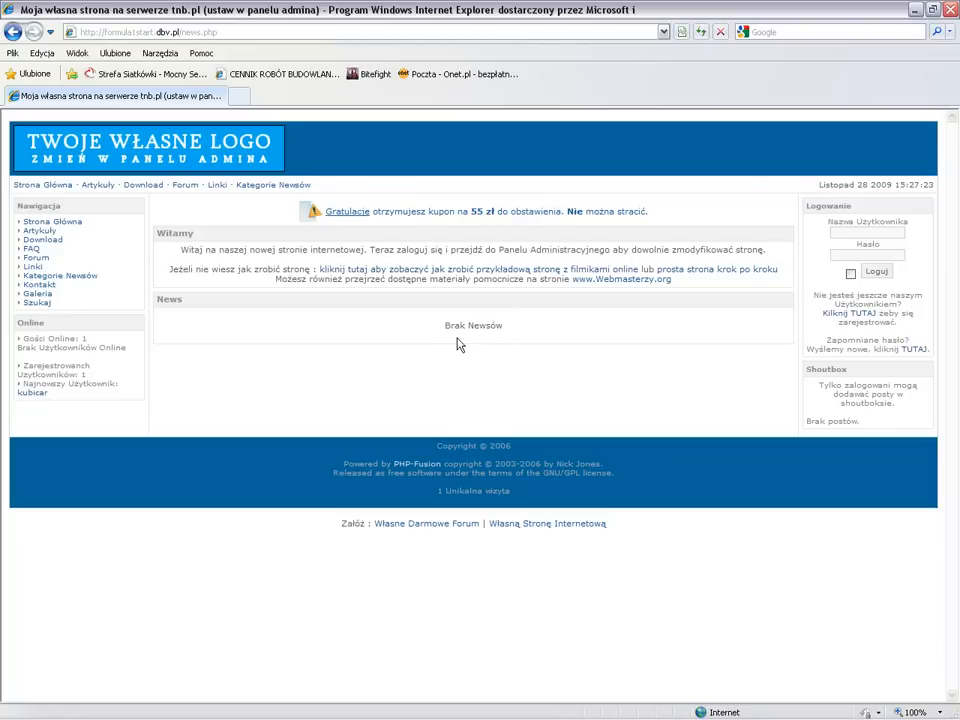
left_click(865, 232)
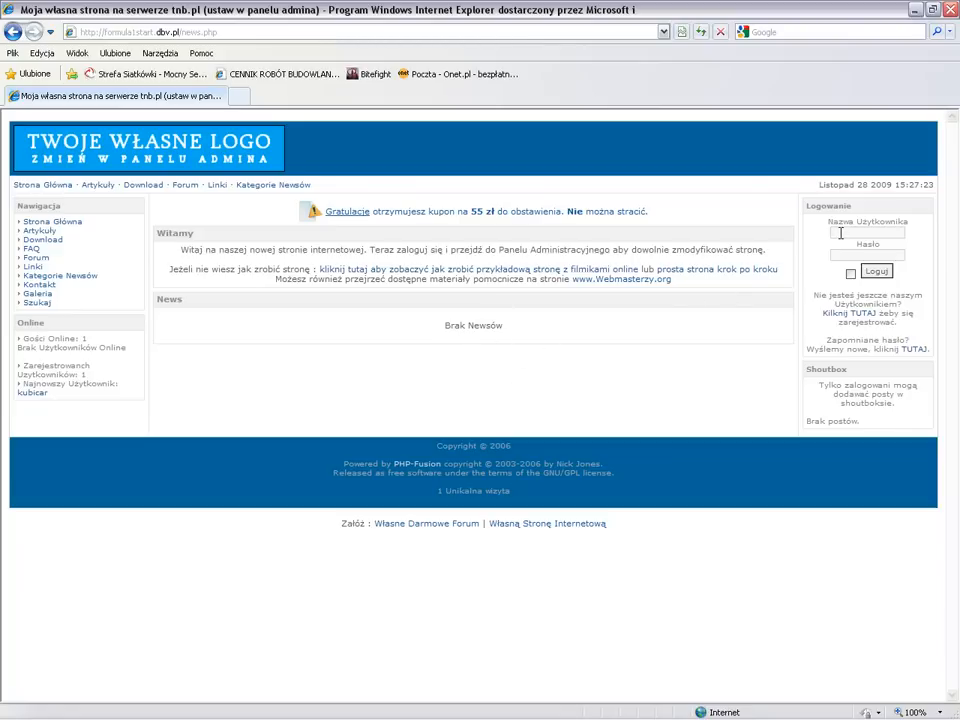
- Log in as kubicar, let the browser save the password, and follow the redirect
left_click(866, 231)
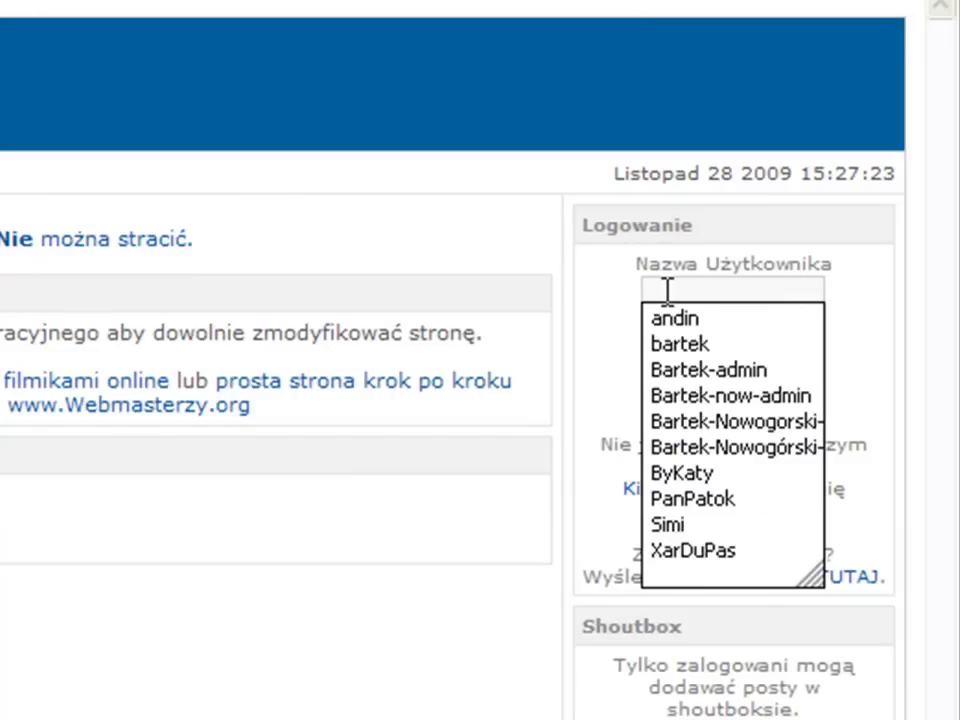
type("kubicar")
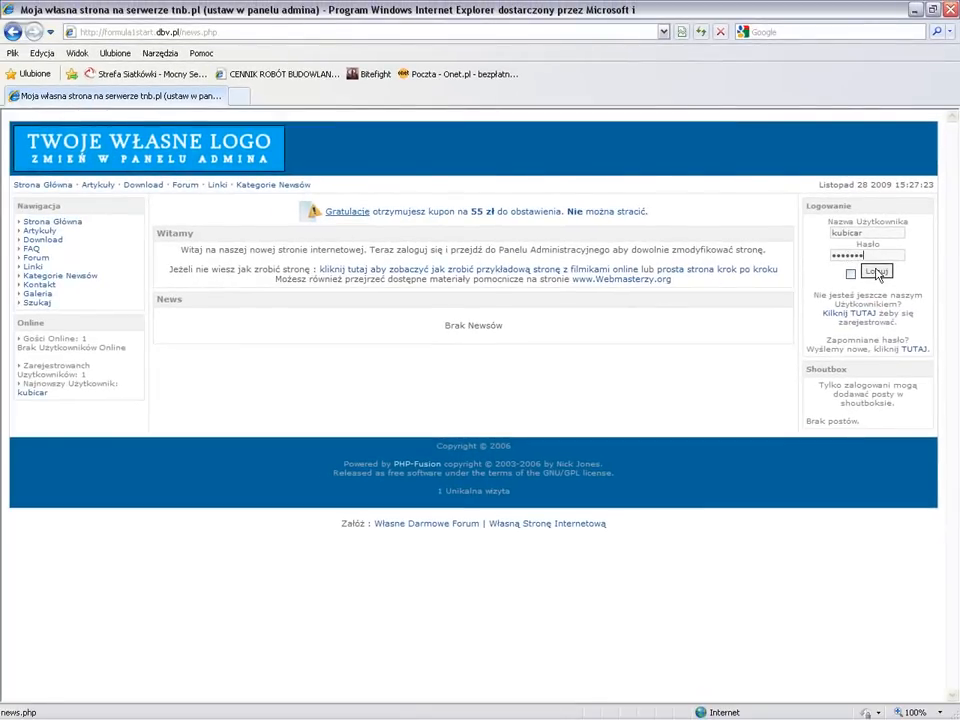
left_click(876, 271)
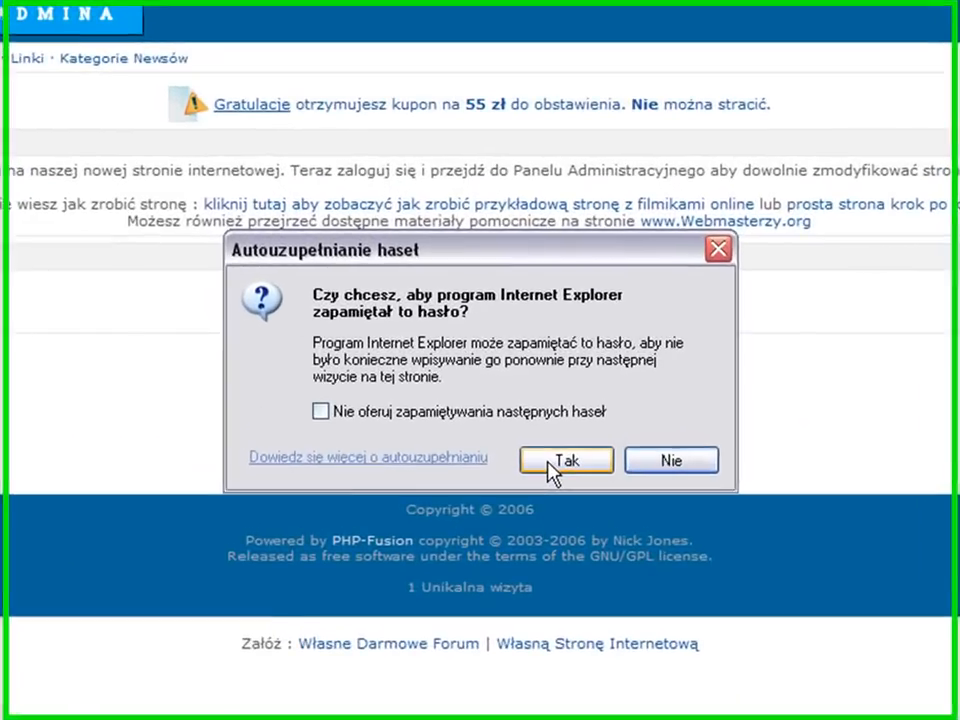
left_click(566, 460)
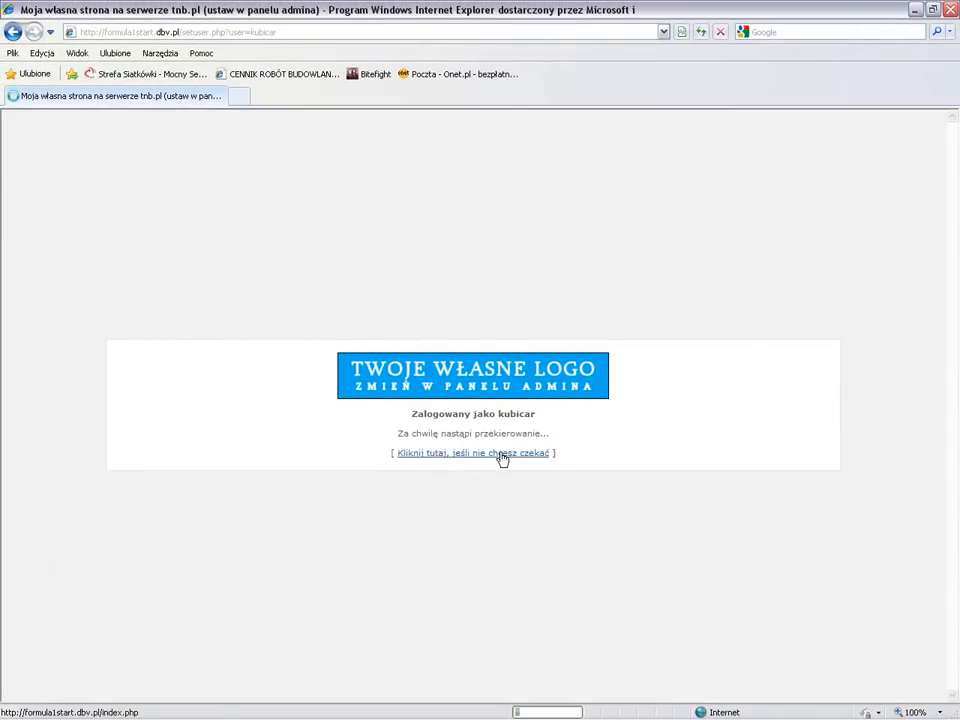
left_click(474, 453)
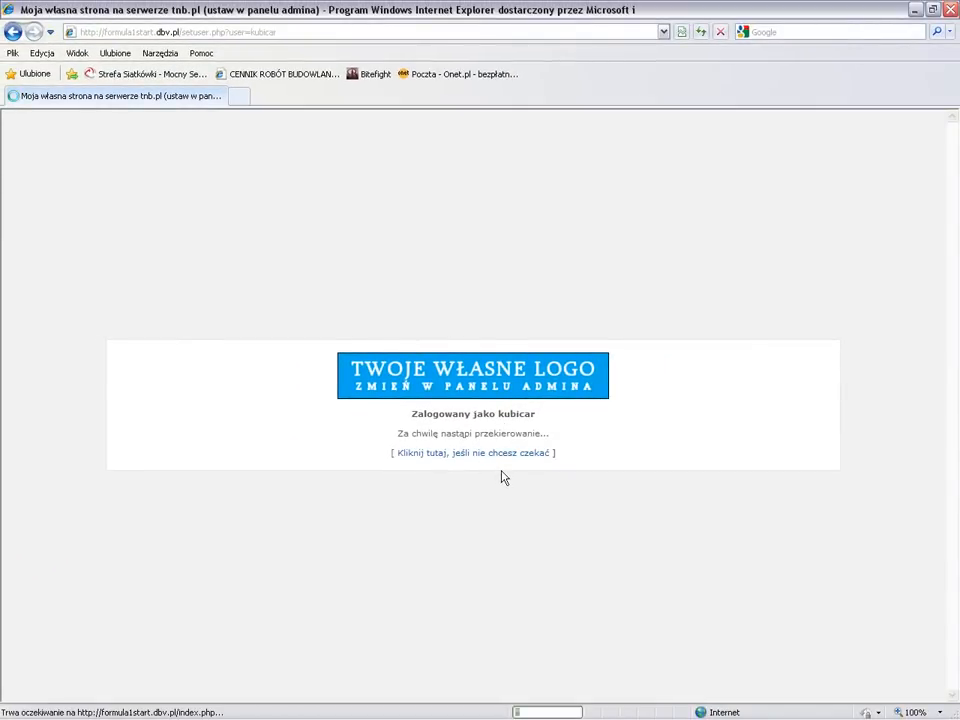
mouse_move(483, 470)
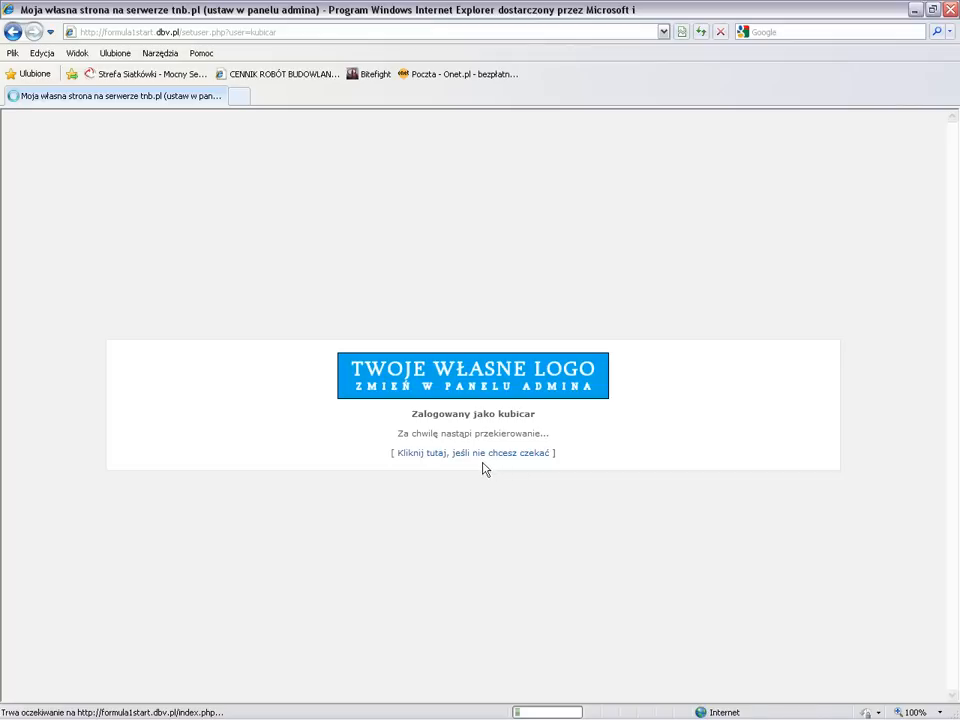
left_click(472, 452)
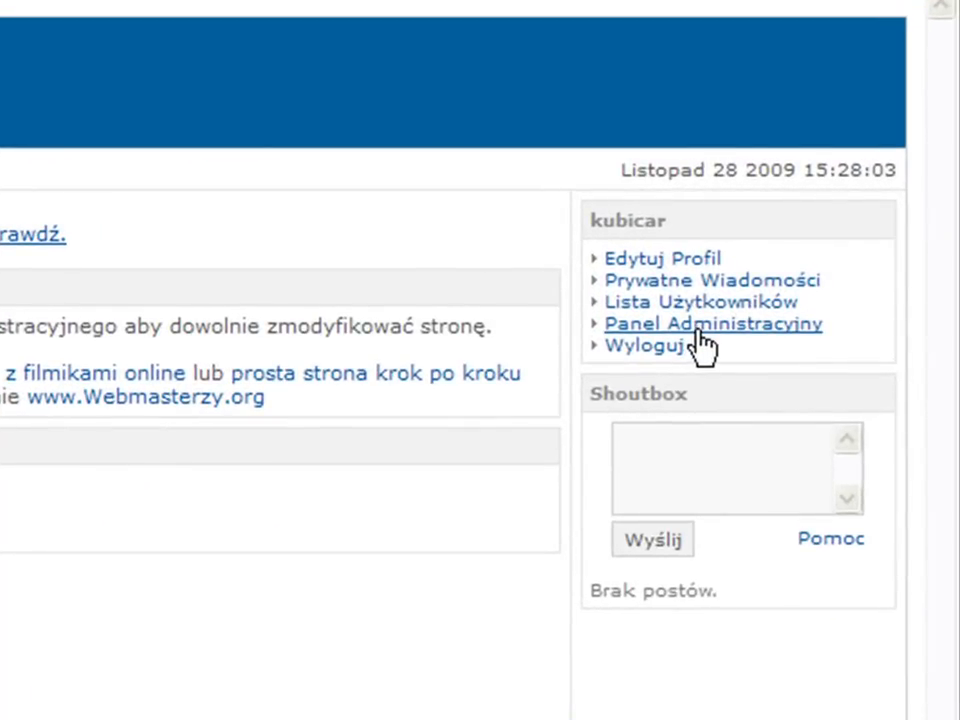
- View the admin panel's user and site management tabs, then minimize the browser
left_click(713, 323)
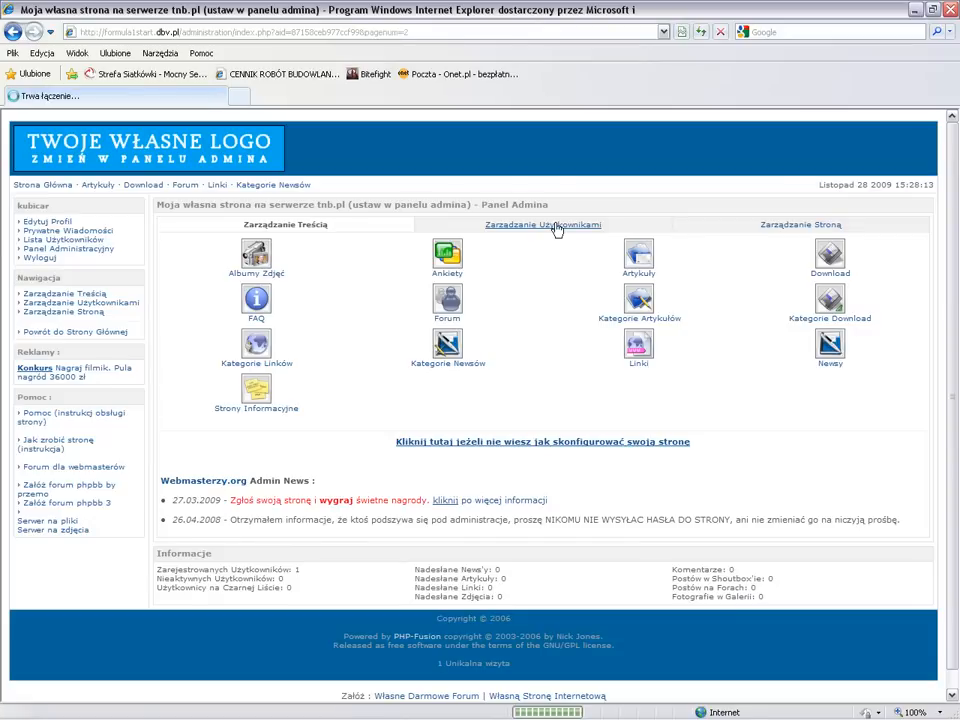
left_click(542, 224)
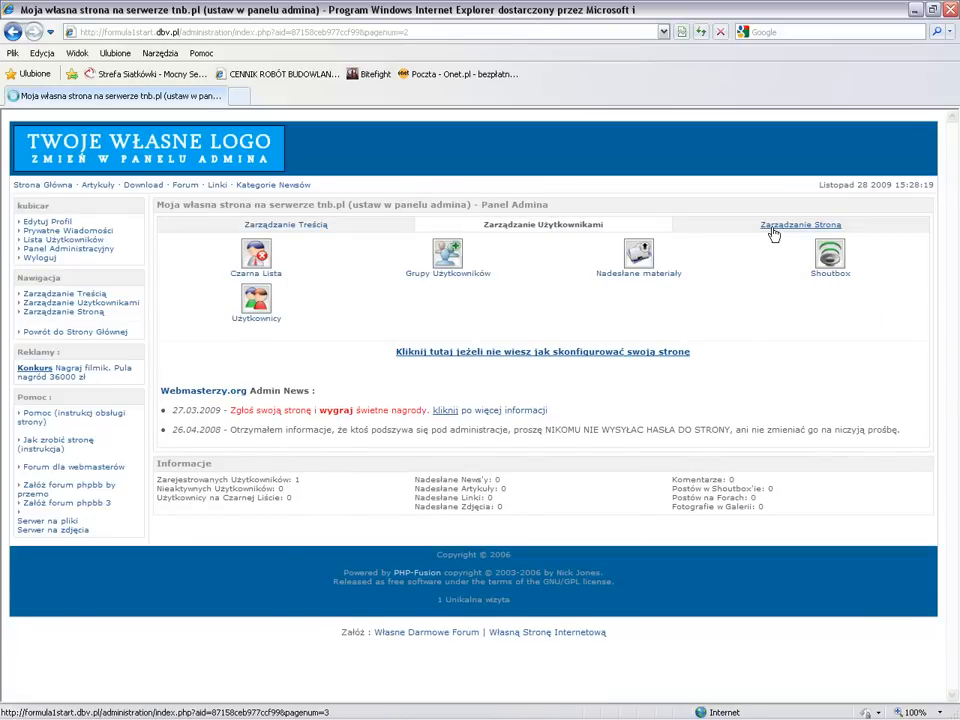
left_click(800, 224)
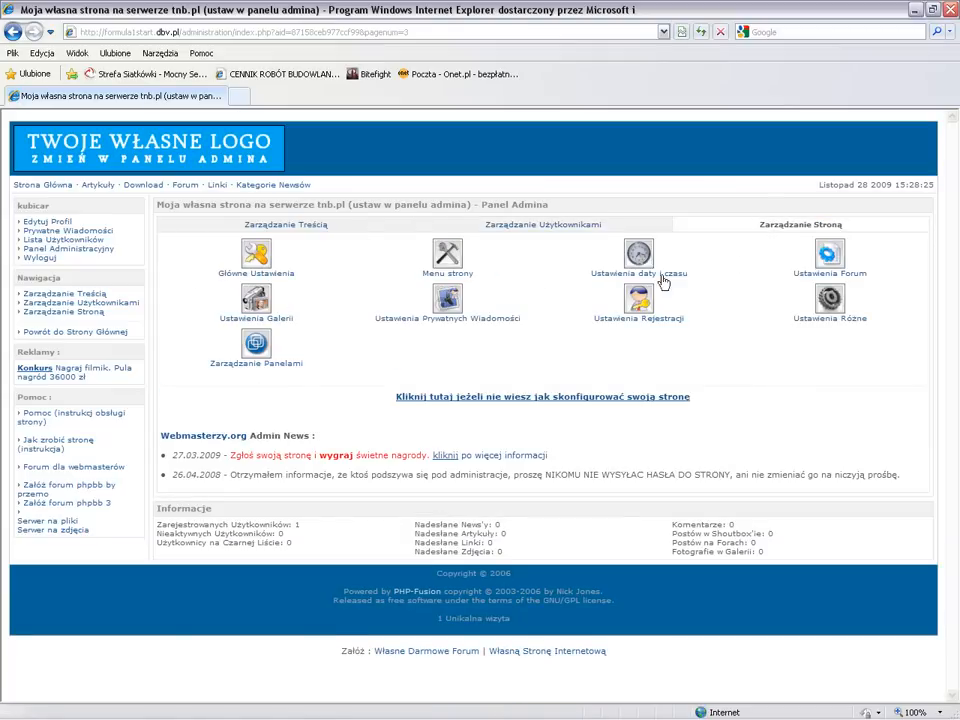
mouse_move(553, 288)
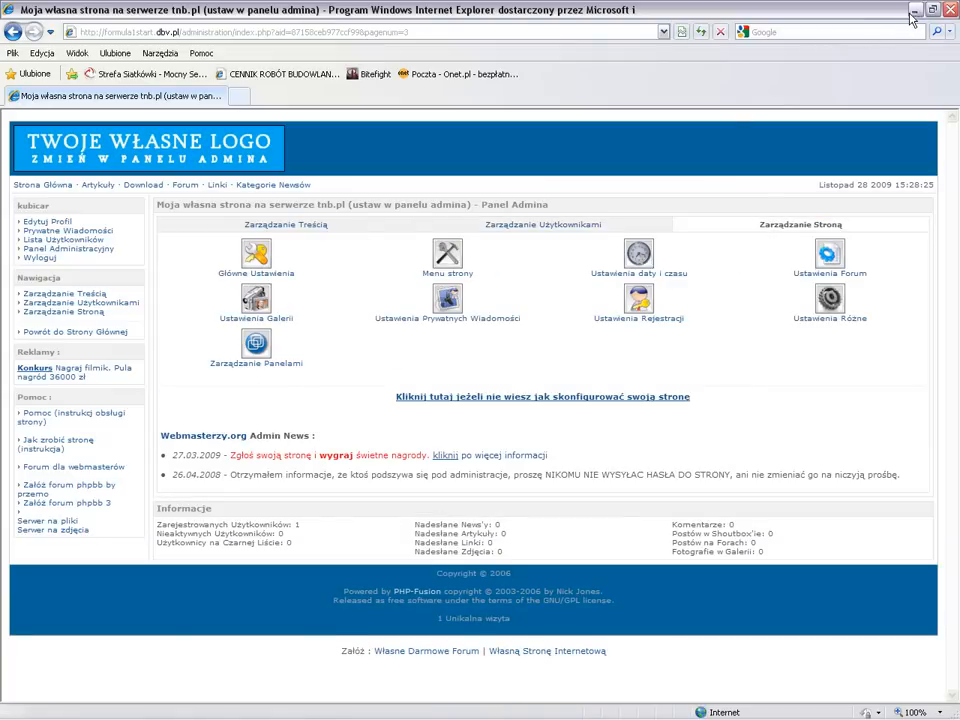
left_click(912, 10)
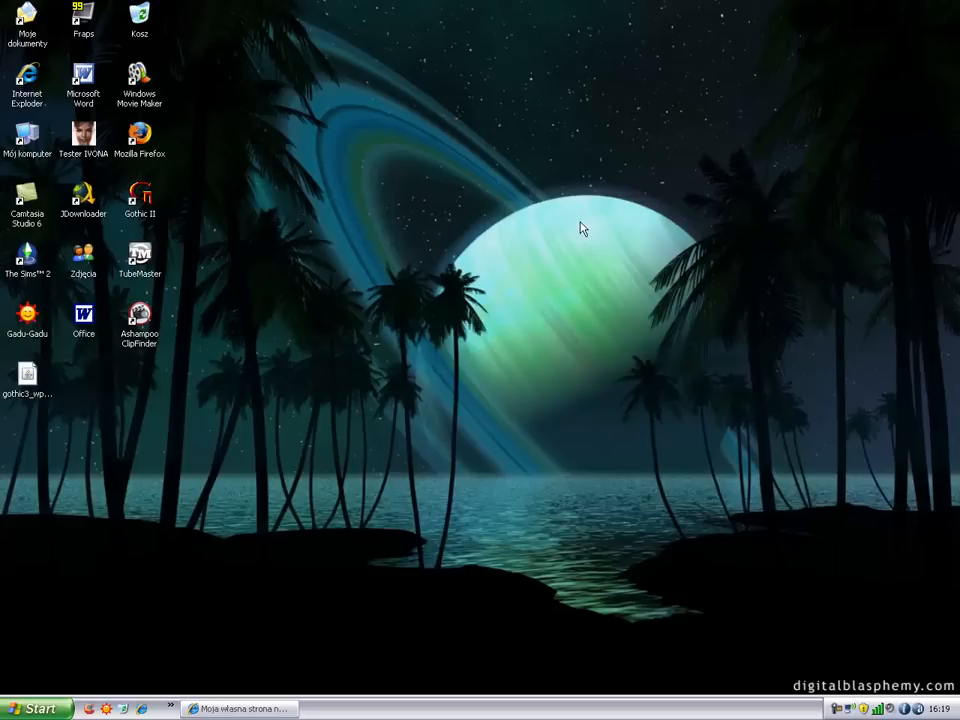